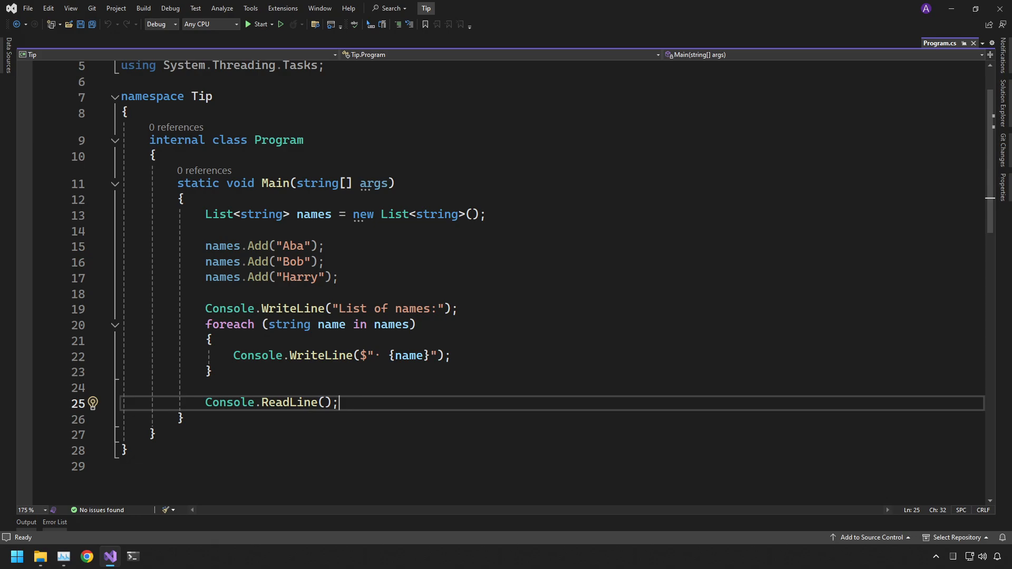
Write public static void AddNames(List<string> names) holding the three names.Add calls and call it from Main.
drag(205, 309, 213, 372)
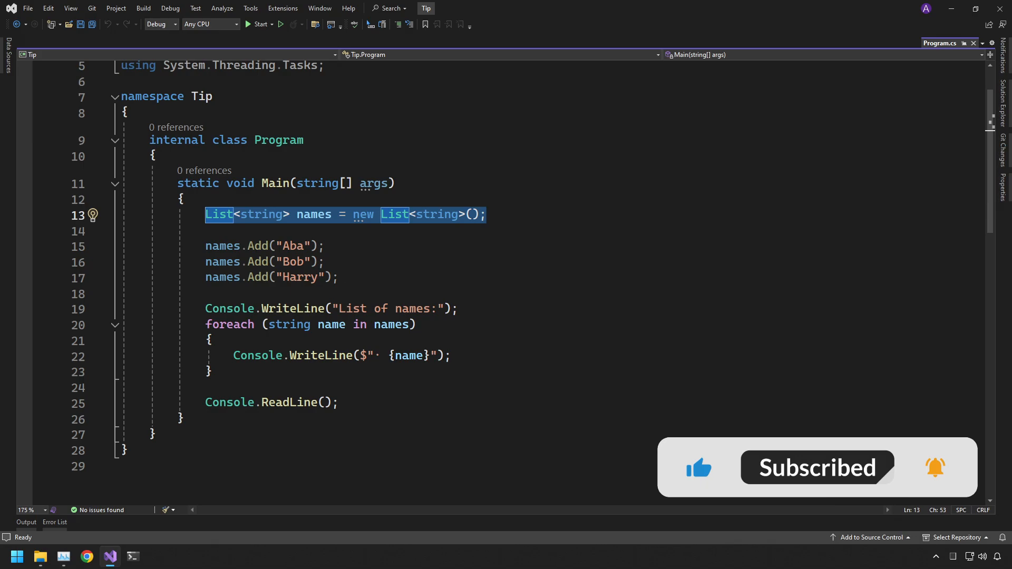
drag(205, 245, 339, 277)
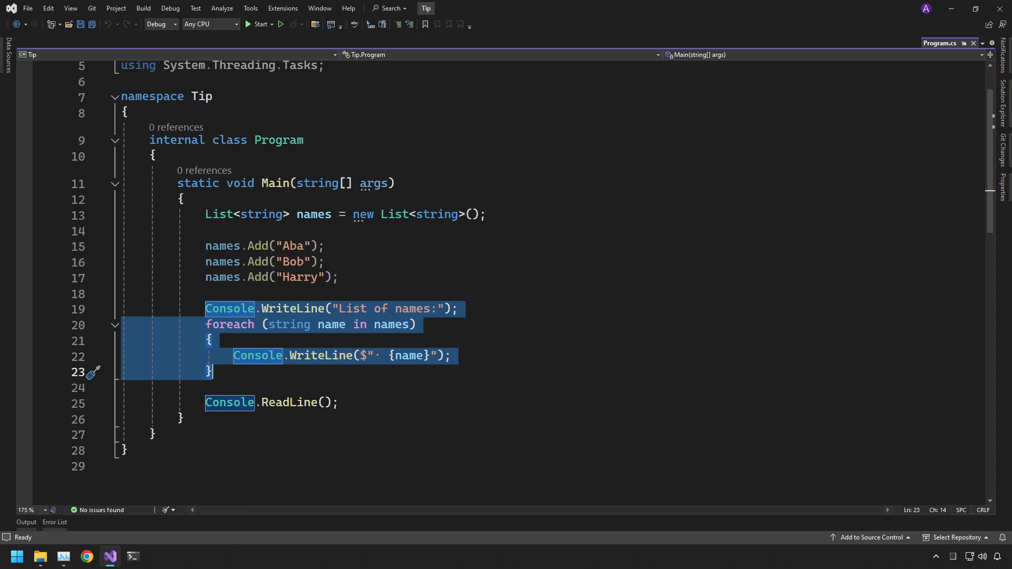
text(public static void AddNam)
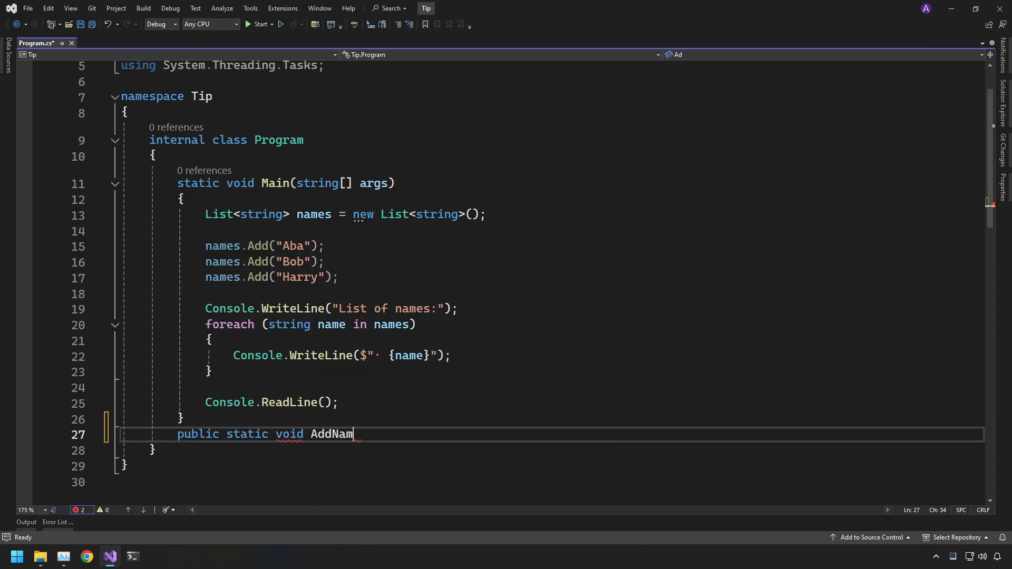
text(es(List<>)
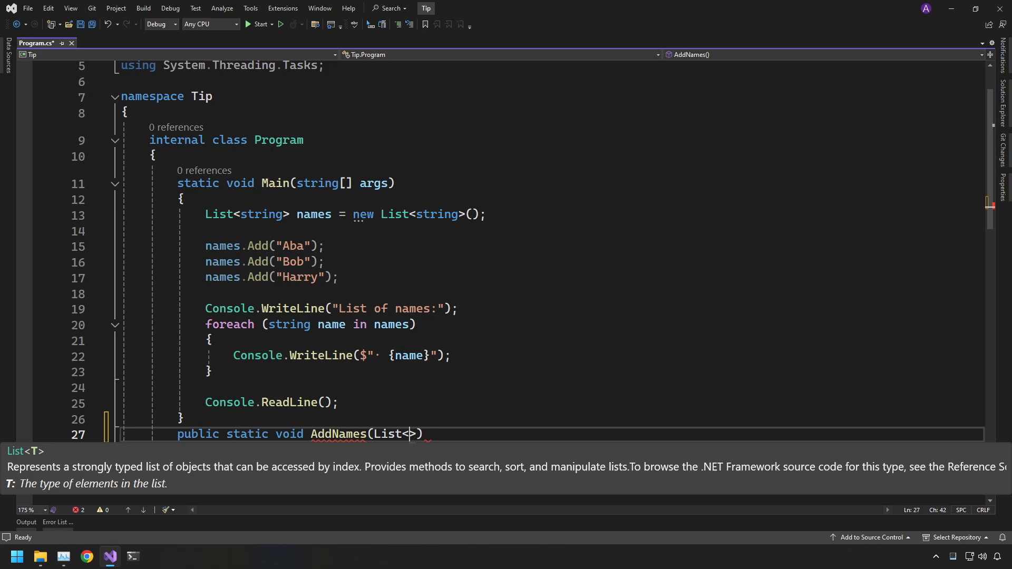
text(string> names)
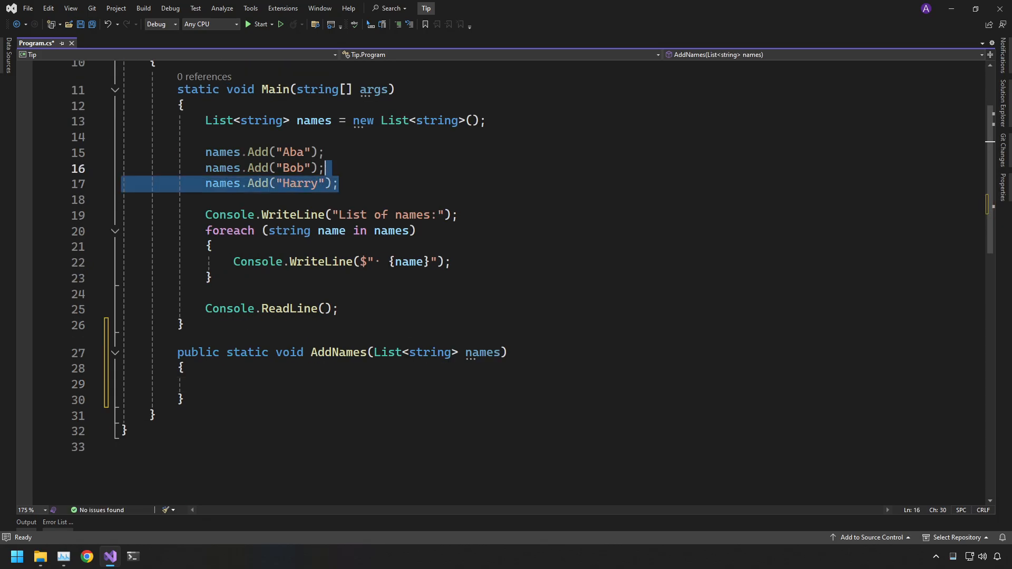
key(Delete)
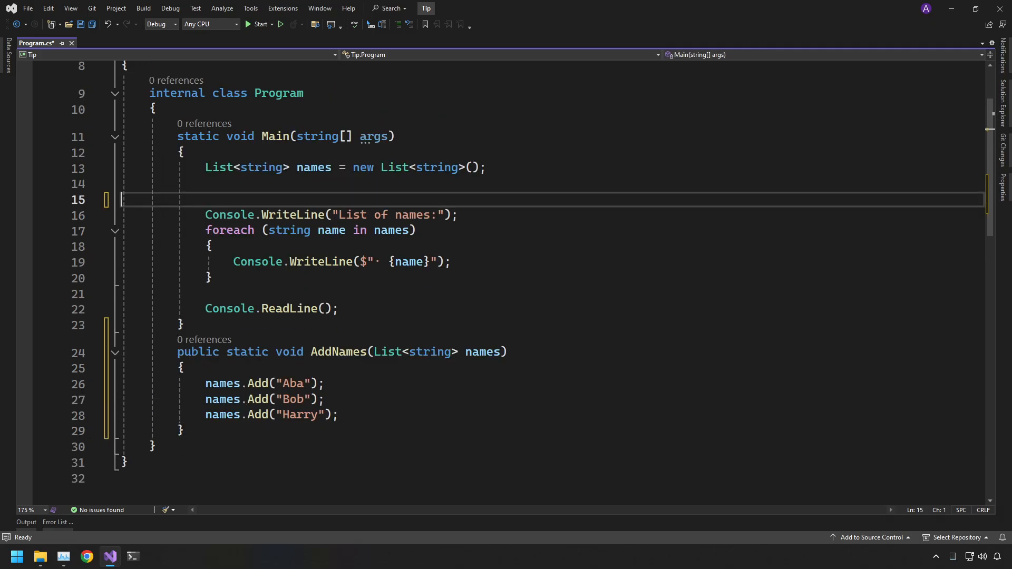
text(AddNames(names);)
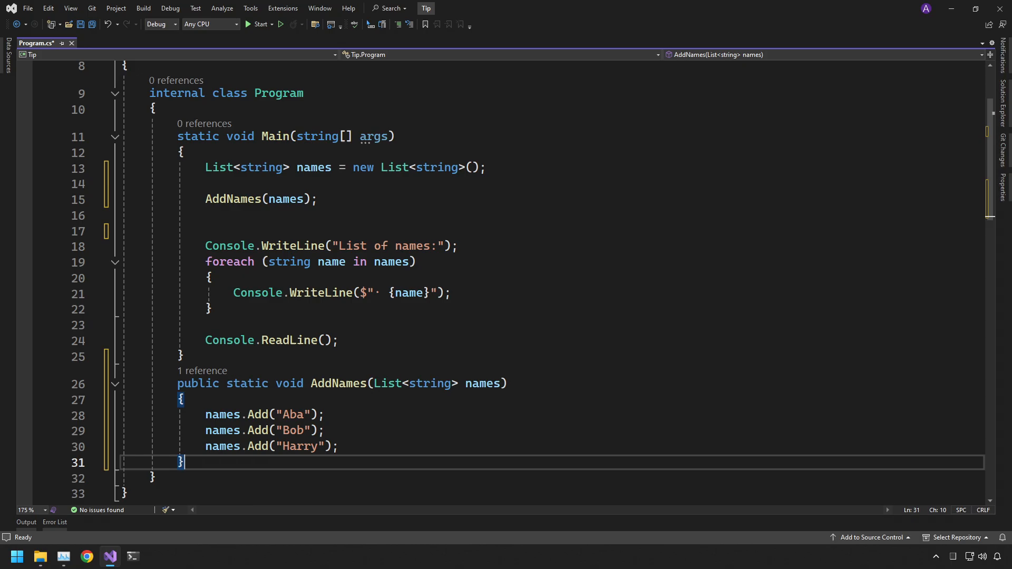
Write PrintNames(List<string> names) holding the WriteLine/foreach printing block and call it from Main.
text(public static void)
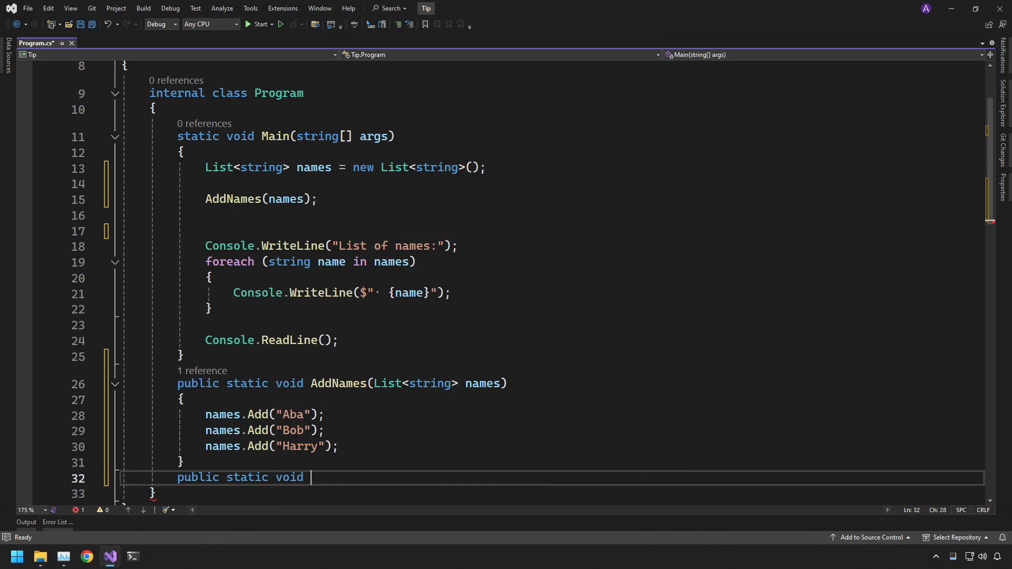
text(PrintNames(List<string> names) {)
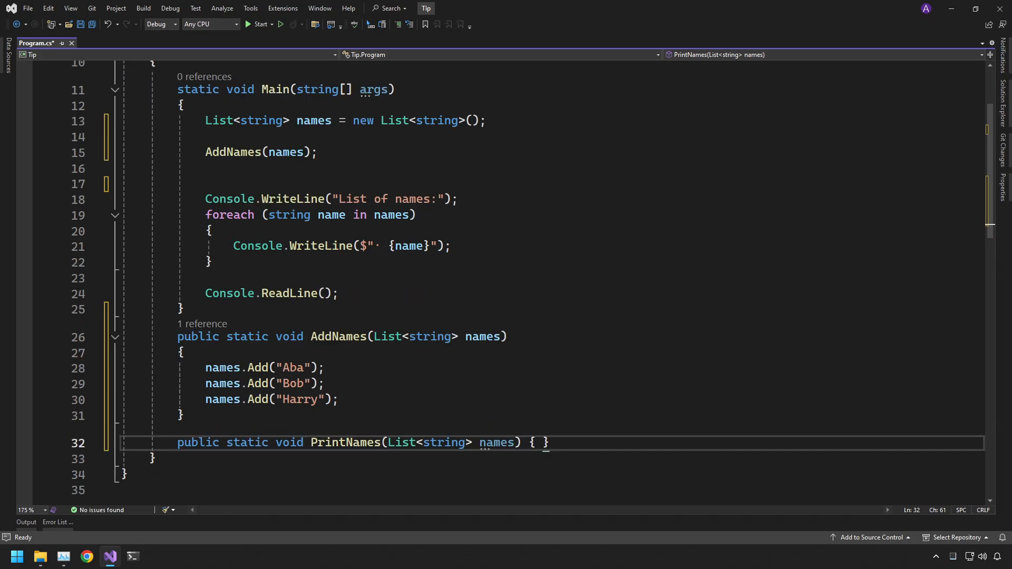
key(Enter)
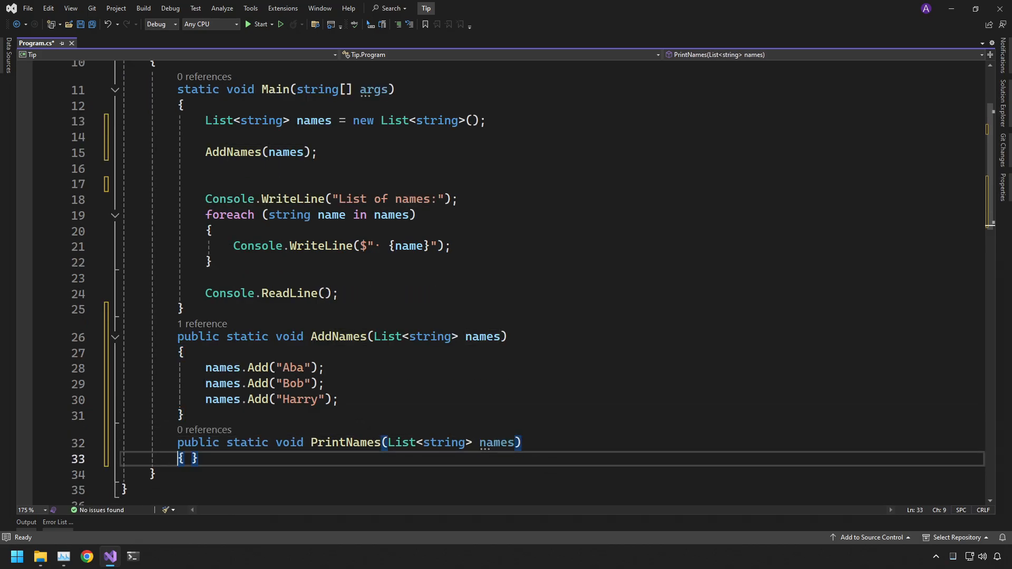
key(Enter)
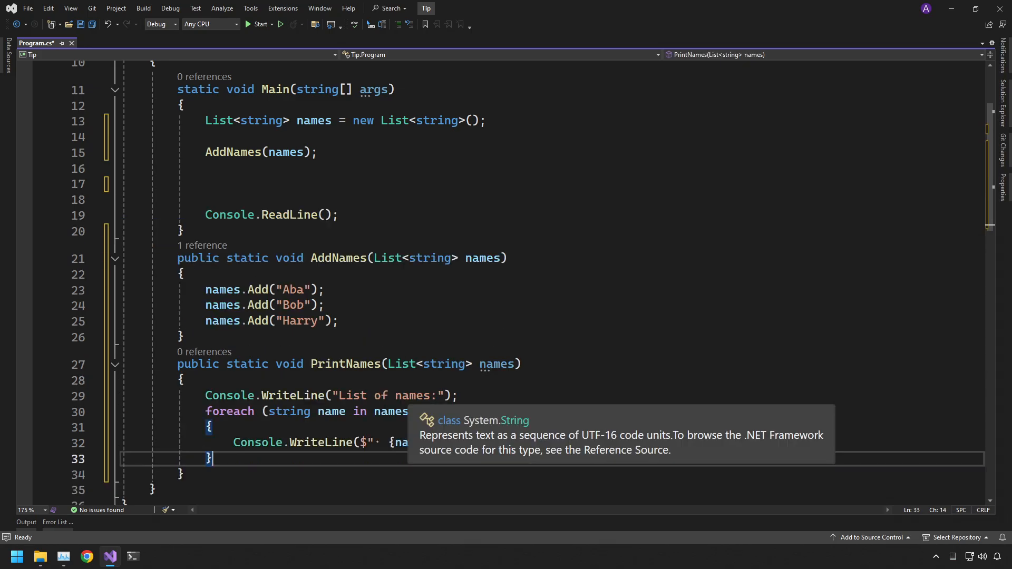
text(PrintNames(names);)
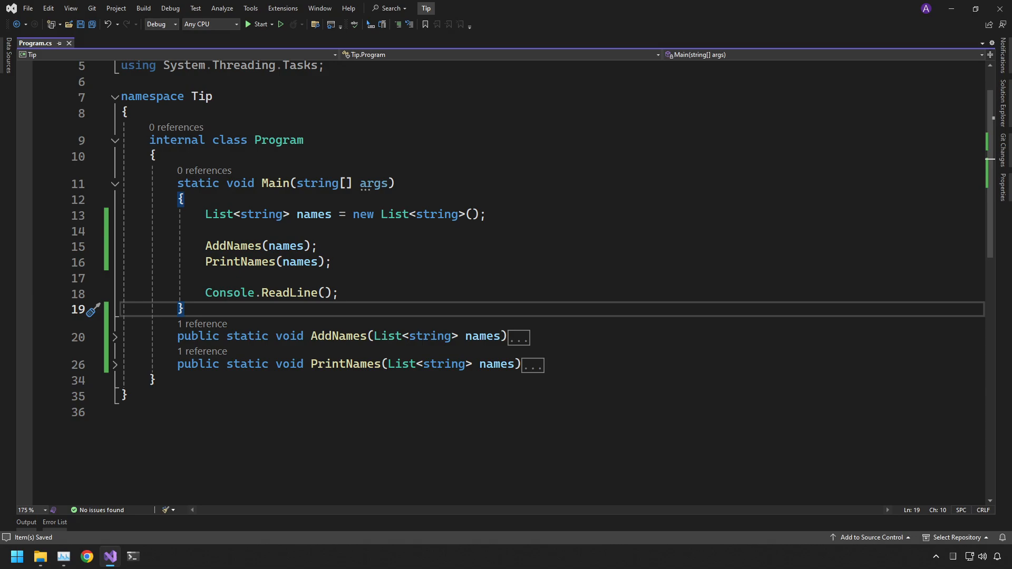
Review the AddNames and PrintNames calls in Main and start building the Tip project.
drag(199, 214, 338, 292)
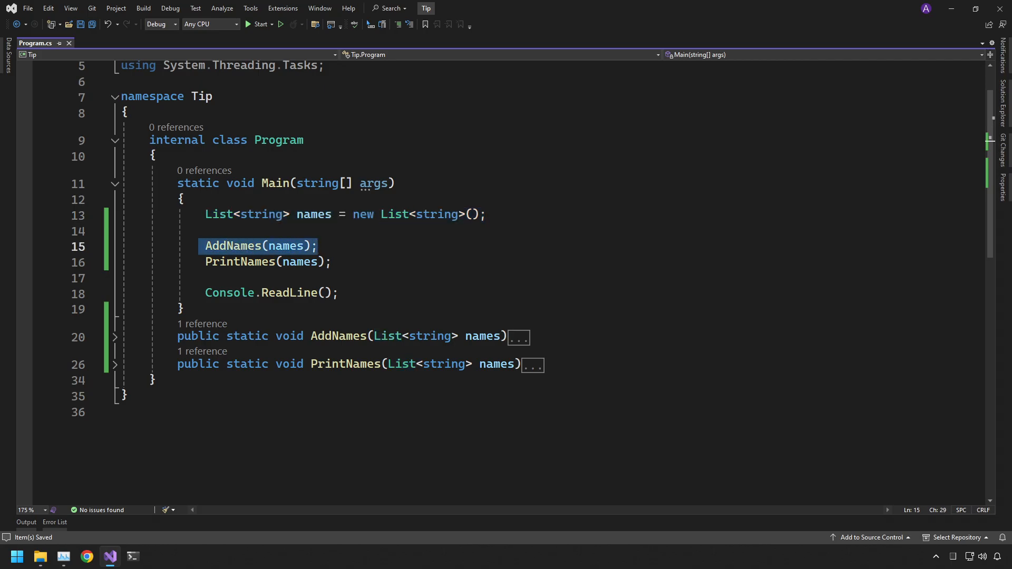
click(261, 261)
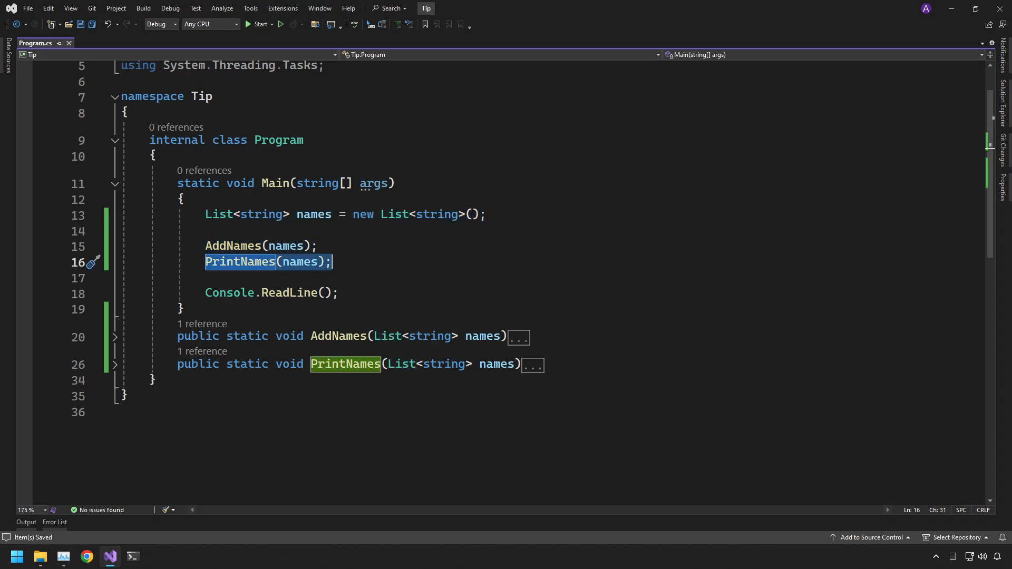
click(115, 338)
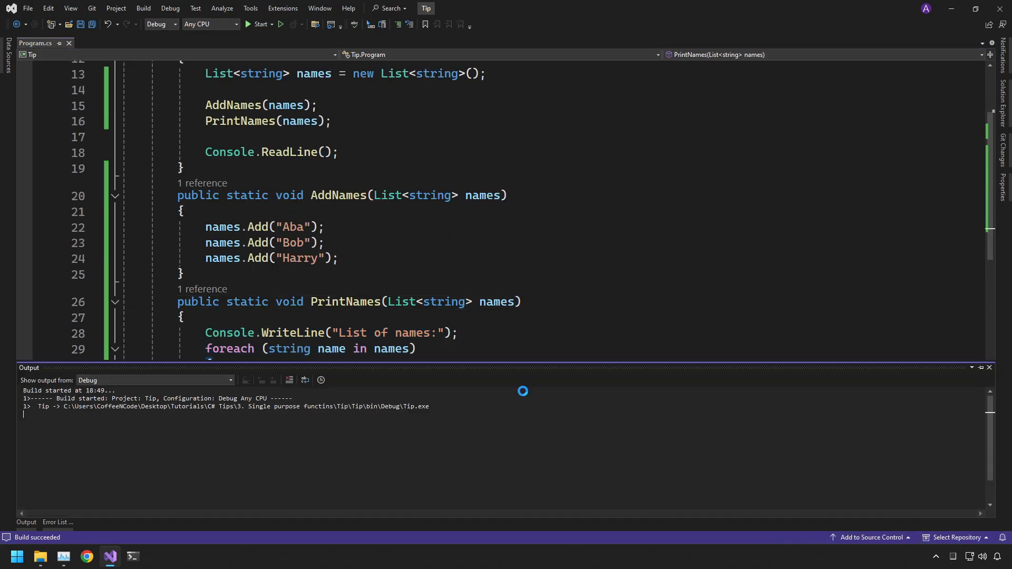
Run the program and return to Program.cs with Main delegating to both helpers.
click(258, 25)
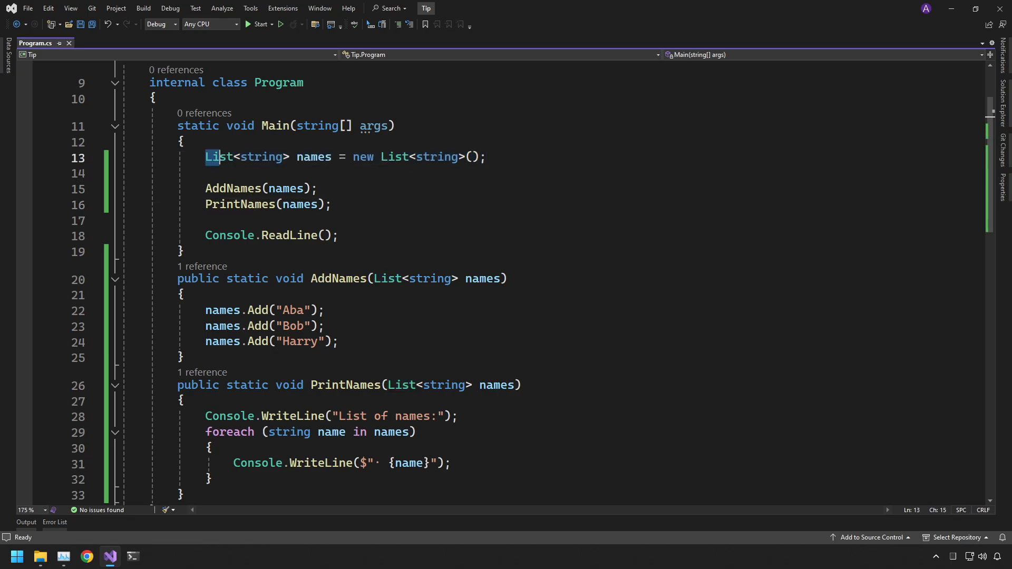
Add an empty // comment line between PrintNames(names) and Console.ReadLine() in Main.
double_click(218, 157)
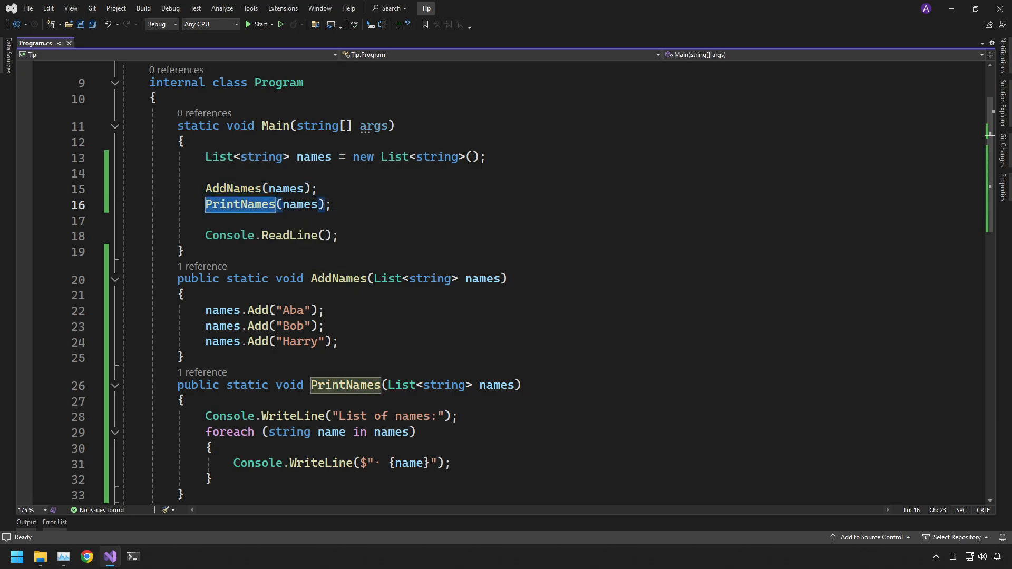
text(//)
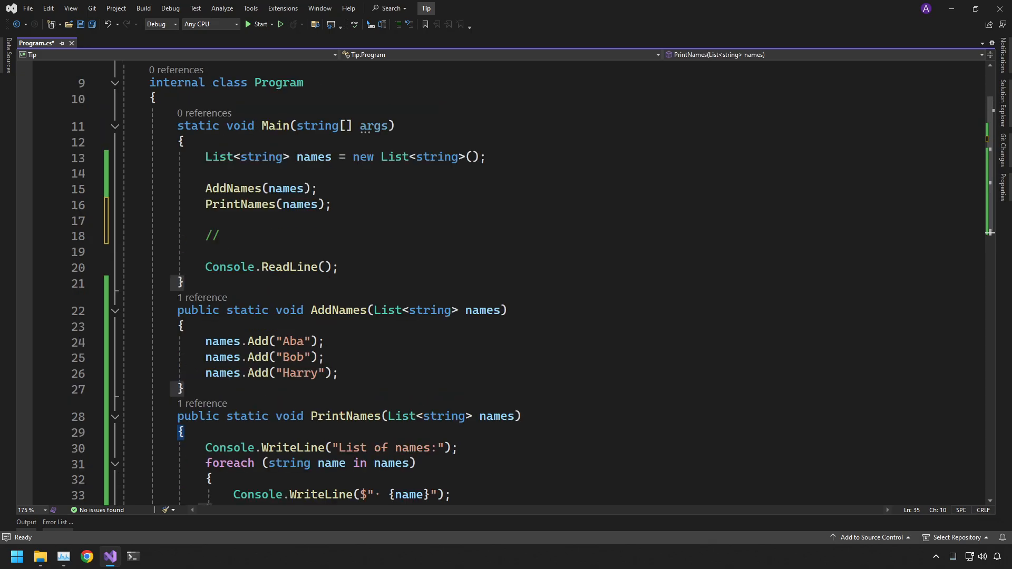
double_click(212, 235)
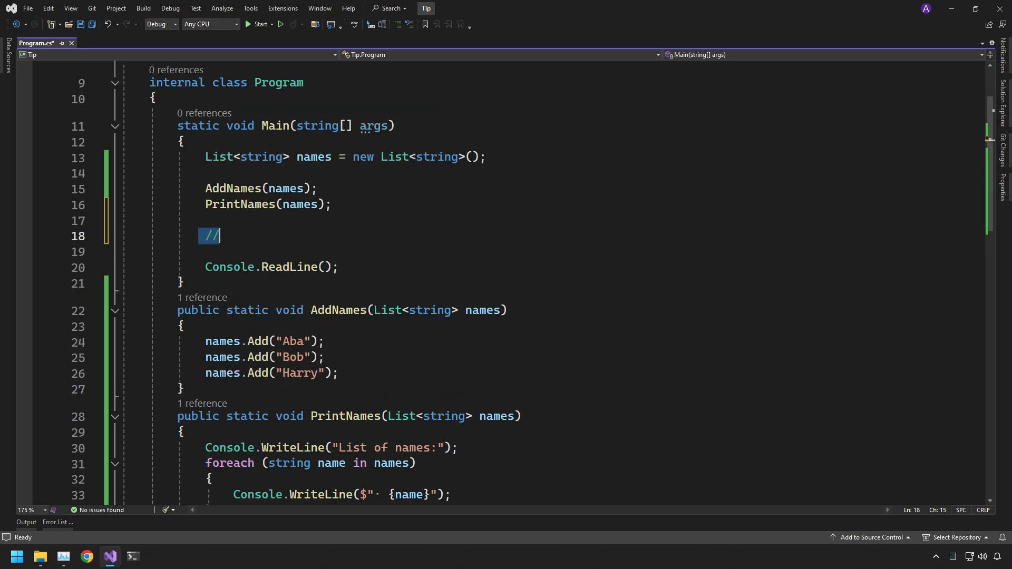